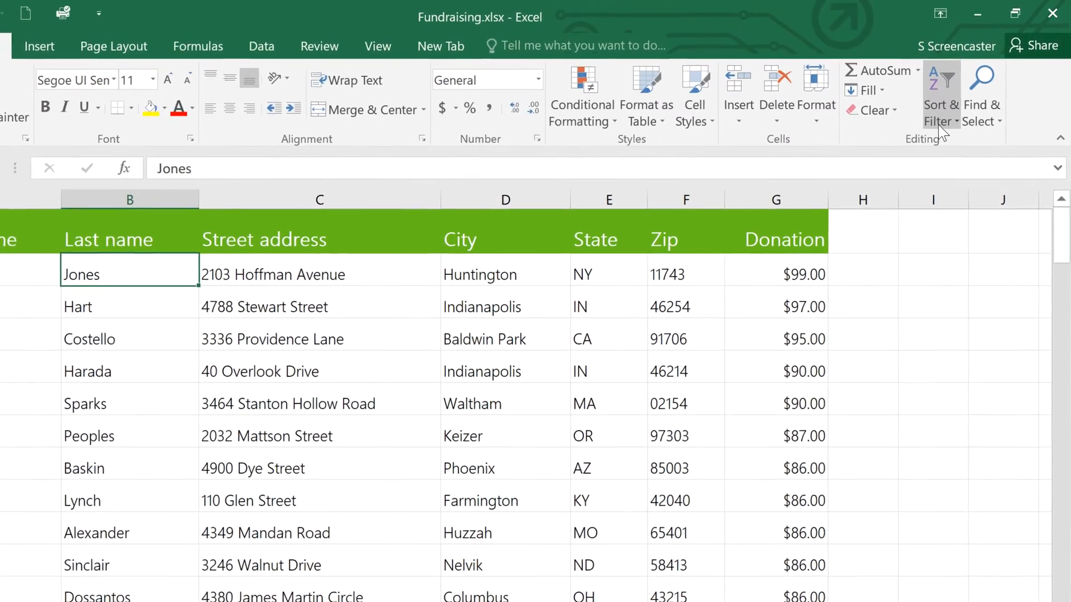
Add the Sort A to Z command to the Quick Access Toolbar from Sort & Filter
left_click(941, 95)
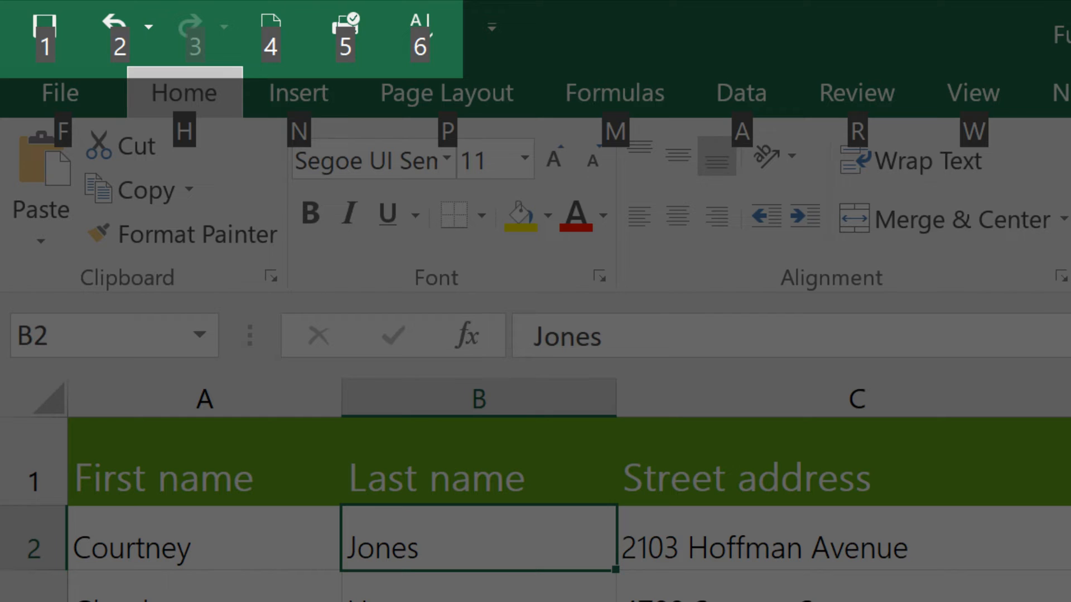
Sort the Fundraising list by last name A to Z via Alt+6, putting Alexander first
key("Alt+6")
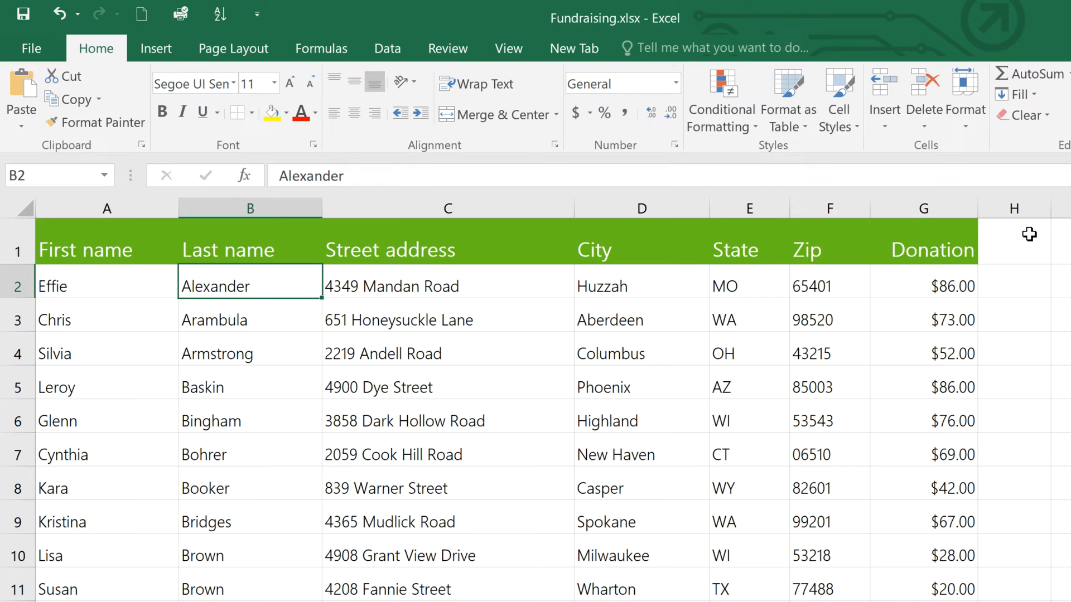
left_click(749, 286)
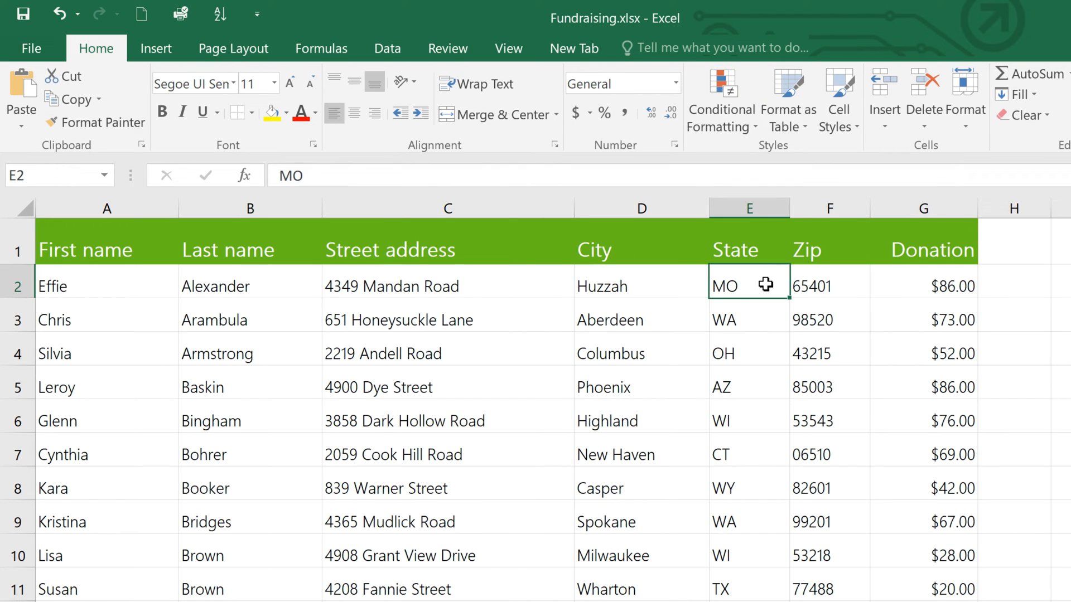